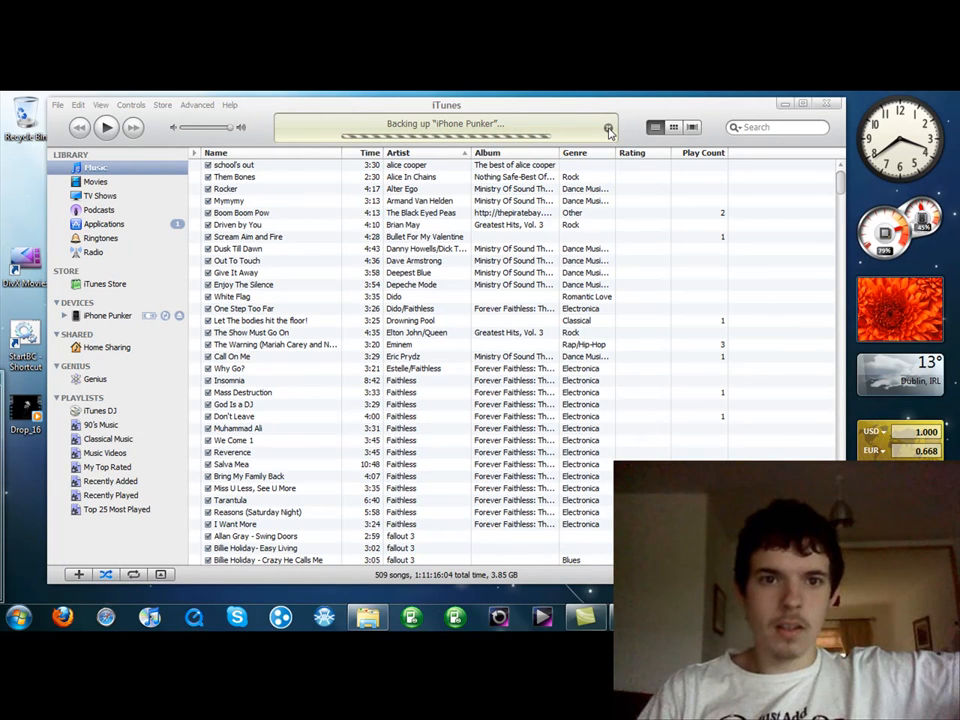
- Cancel the phone's in-progress backup and sync from the iTunes progress bar
left_click(608, 128)
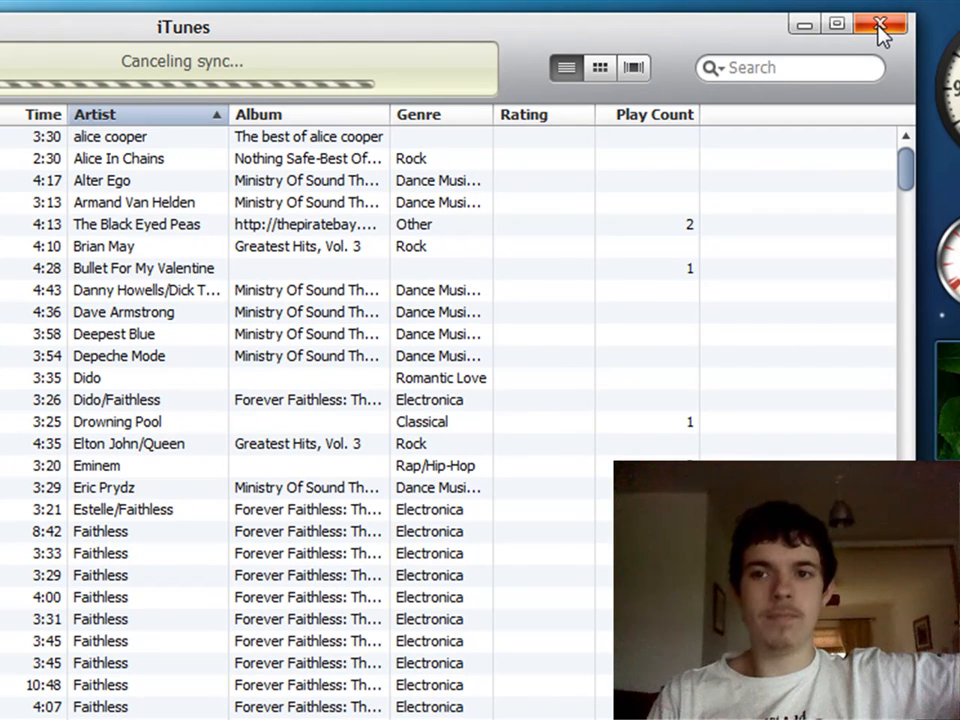
- Close iTunes and dismiss the phone's AutoPlay prompt, leaving the bare desktop
left_click(880, 24)
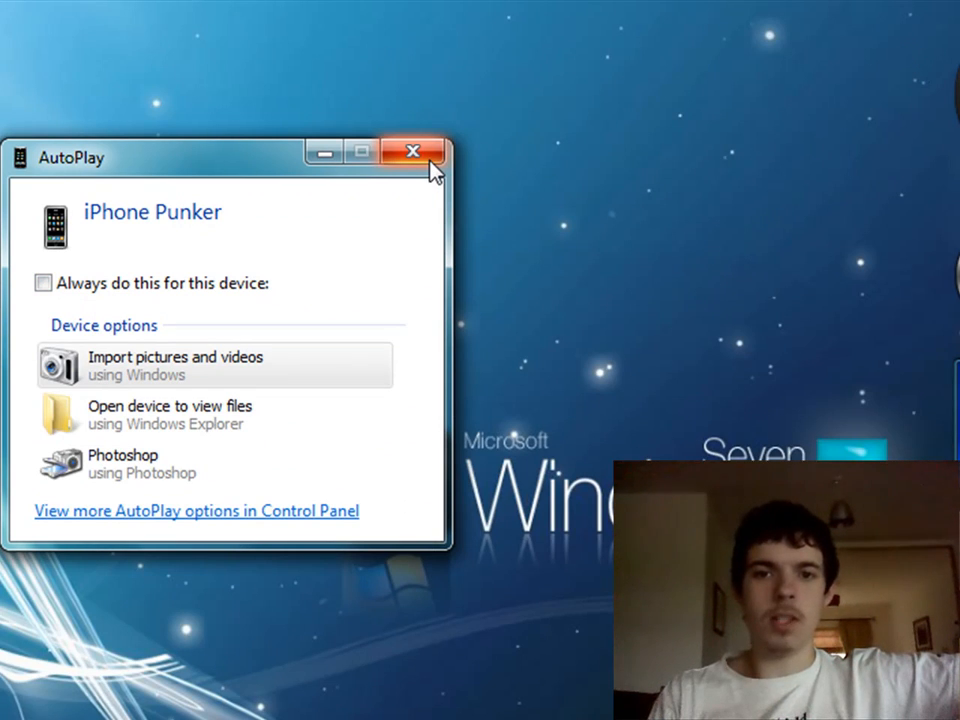
left_click(412, 152)
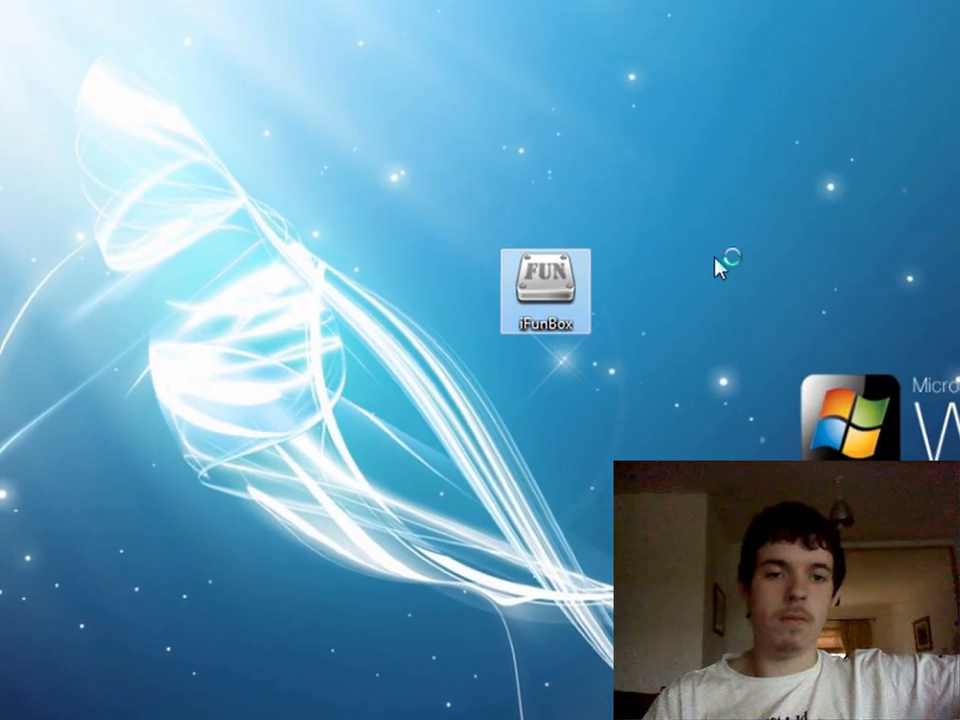
- Start i-FunBox and expand iPhone1.1 (jailed) to browse its raw file system
double_click(544, 288)
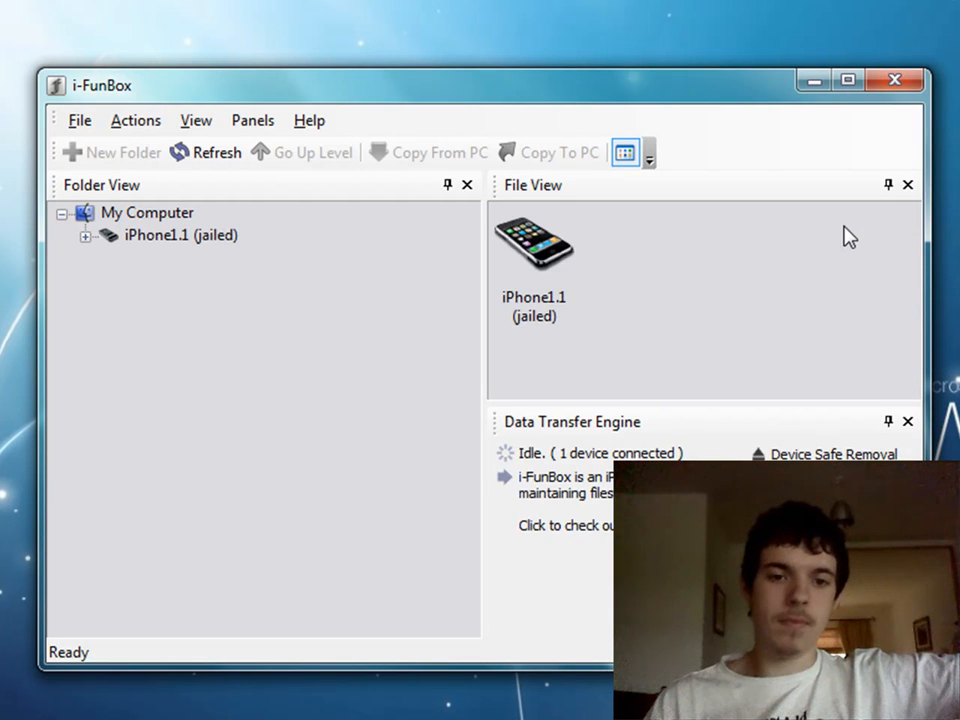
mouse_move(548, 298)
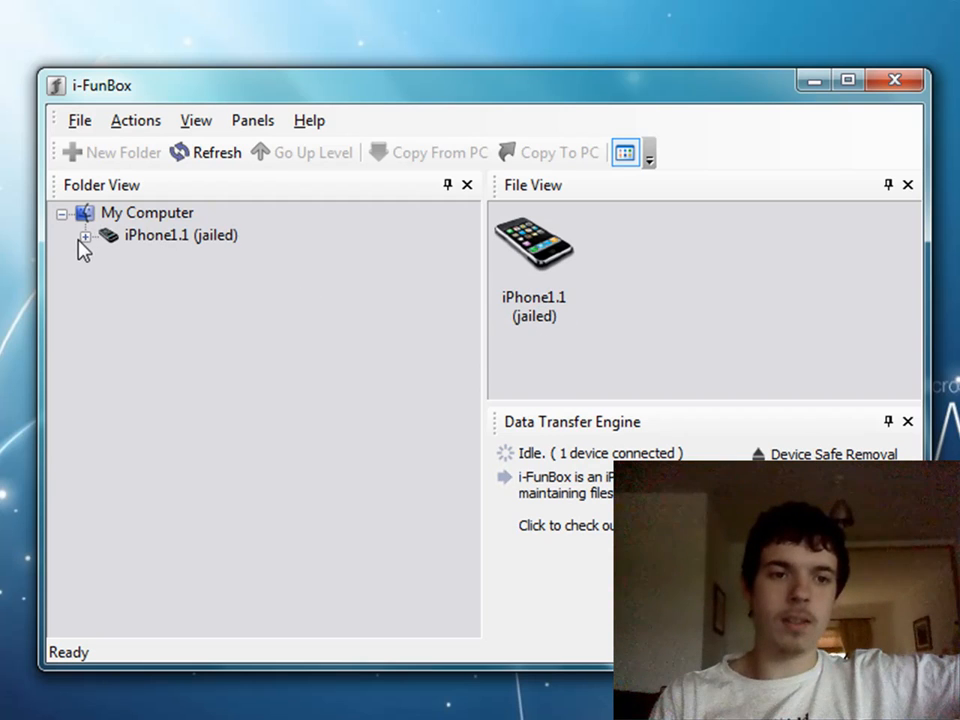
left_click(86, 236)
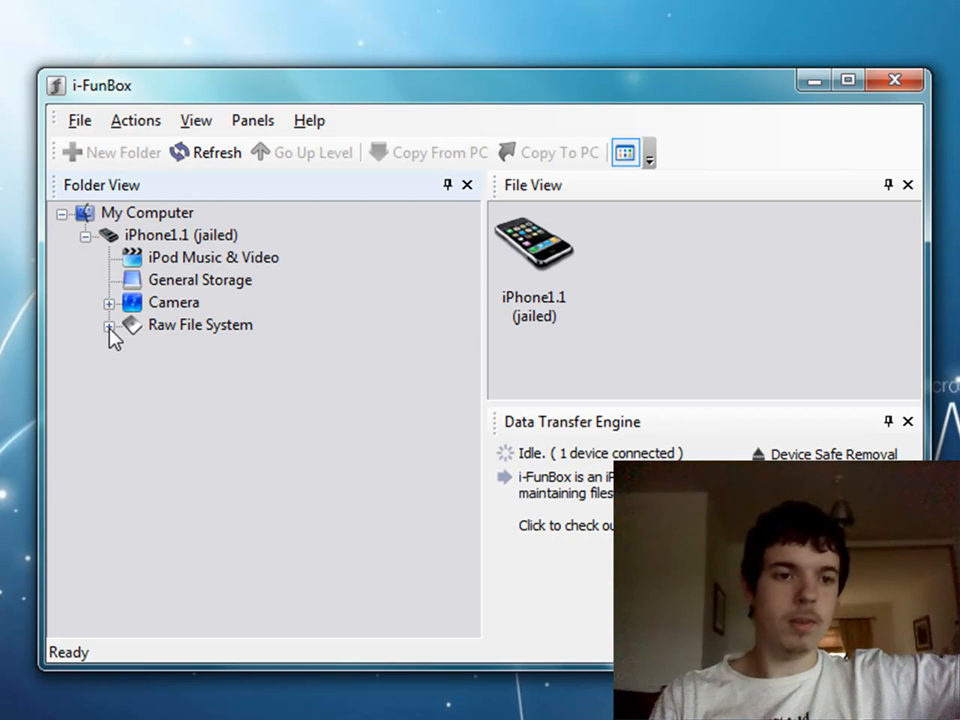
left_click(108, 324)
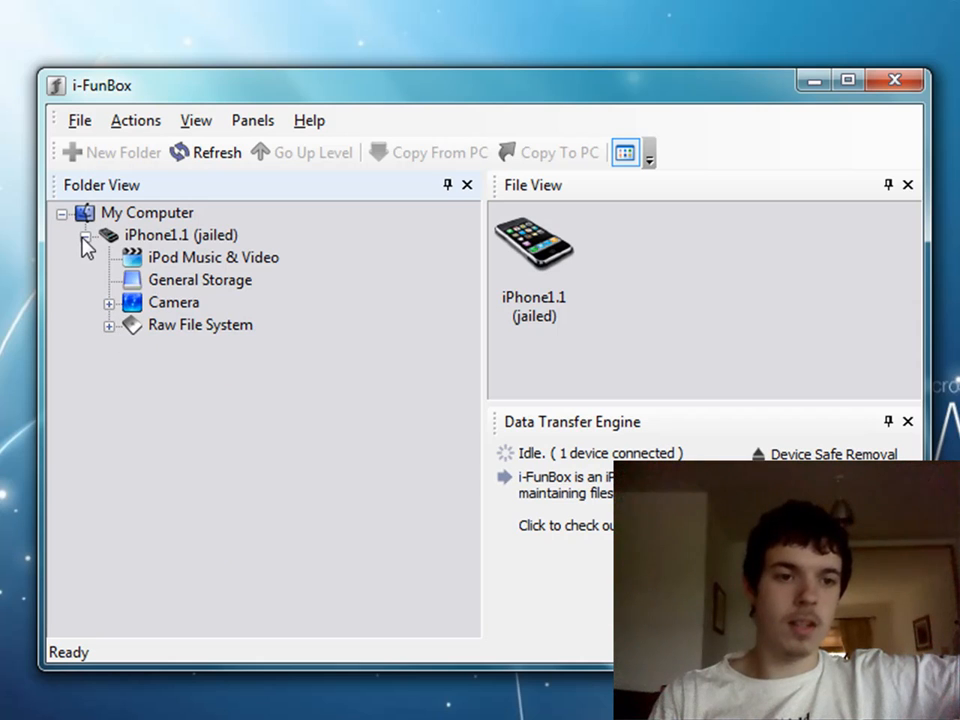
left_click(88, 236)
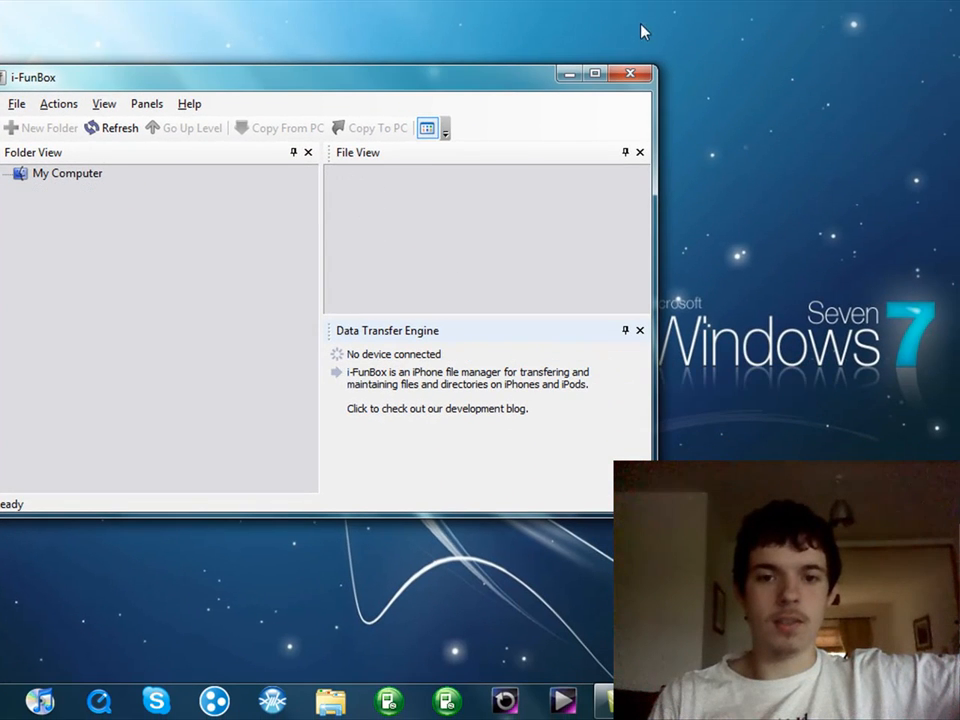
- Refresh i-FunBox with the phone unplugged so it reports no device connected
left_click(630, 72)
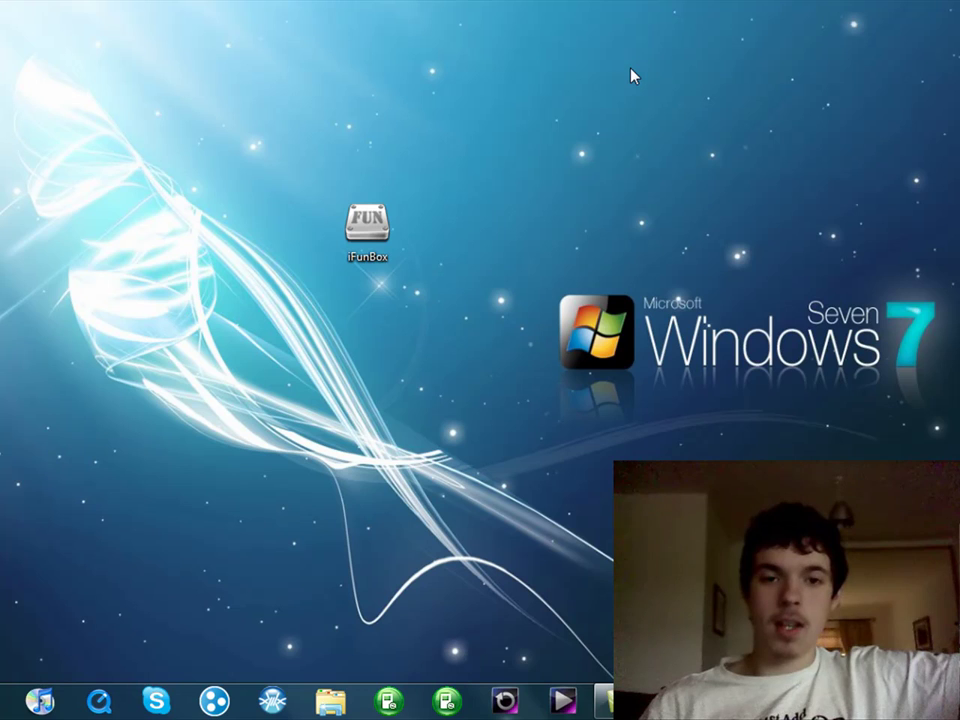
mouse_move(572, 196)
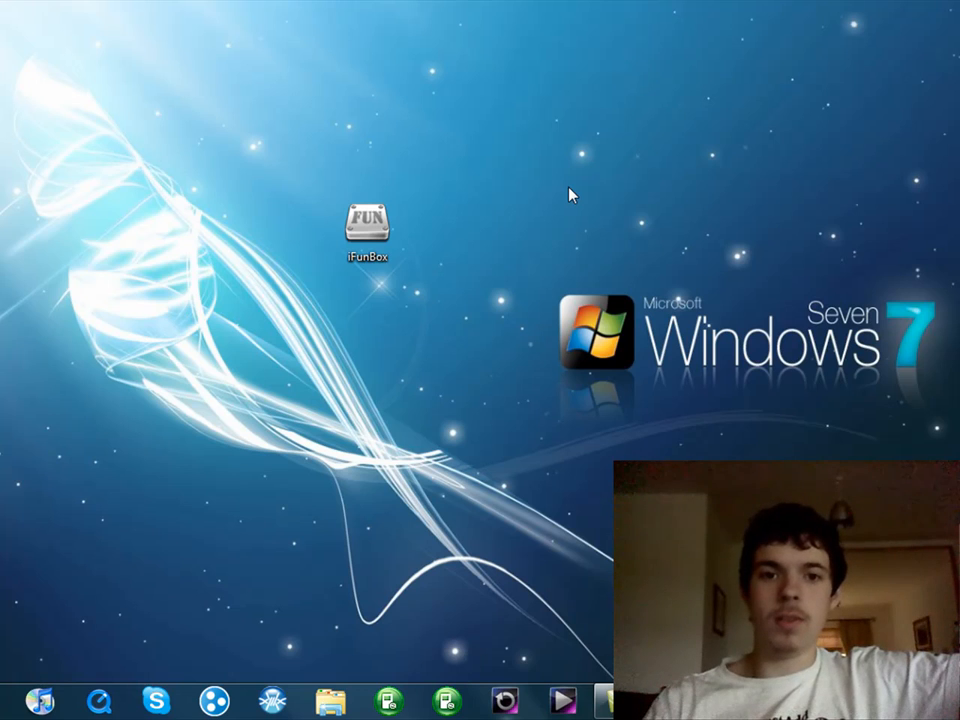